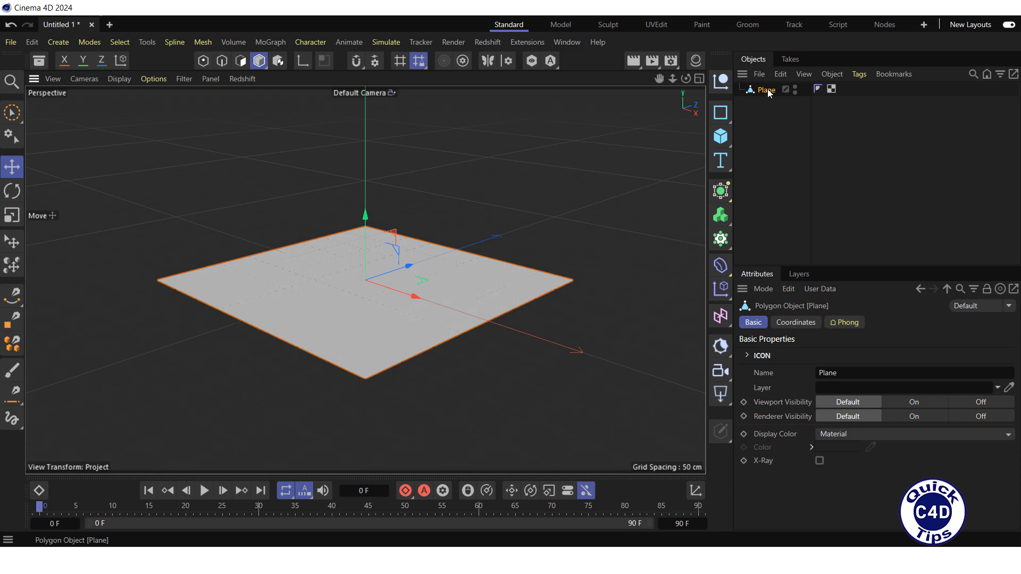
Attach a Cloth simulation tag to the Plane via its context menu
right_click(765, 90)
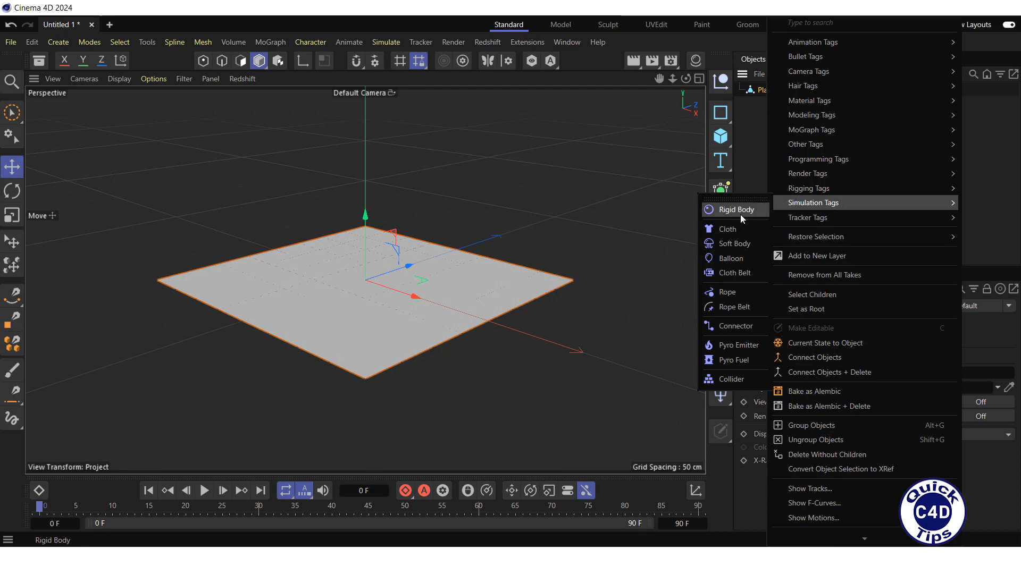
click(727, 228)
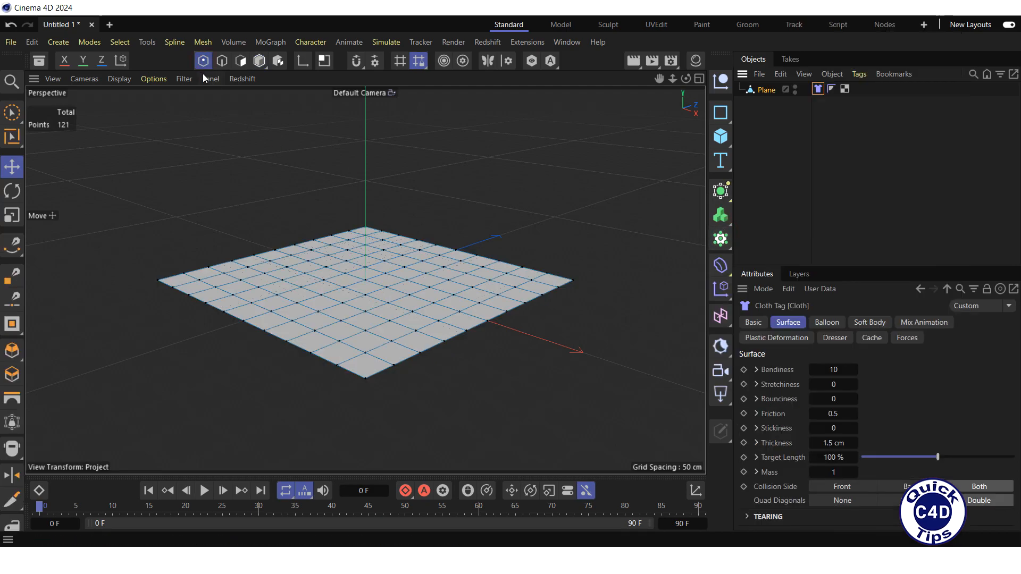
Select the plane's corner points and show the Cloth tag's Dresser settings
click(329, 246)
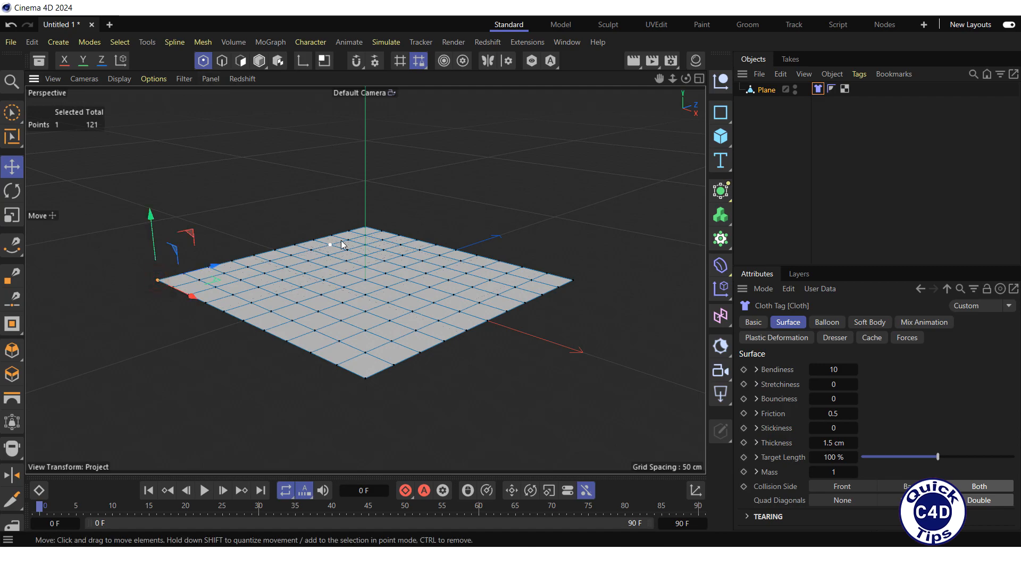
click(572, 280)
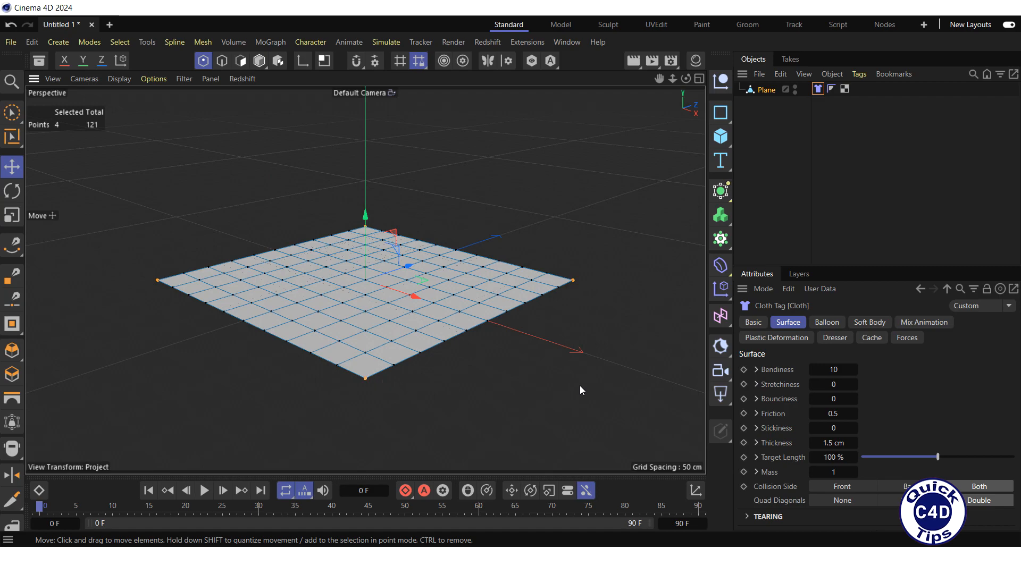
click(835, 338)
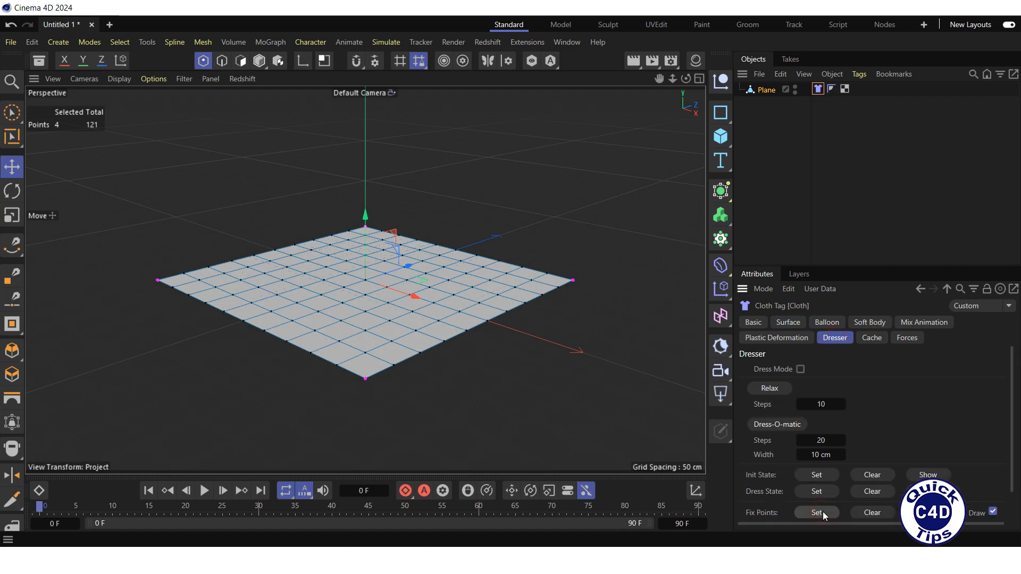
Set the selected corners as Fix Points, then bring up the primitives palette
click(817, 512)
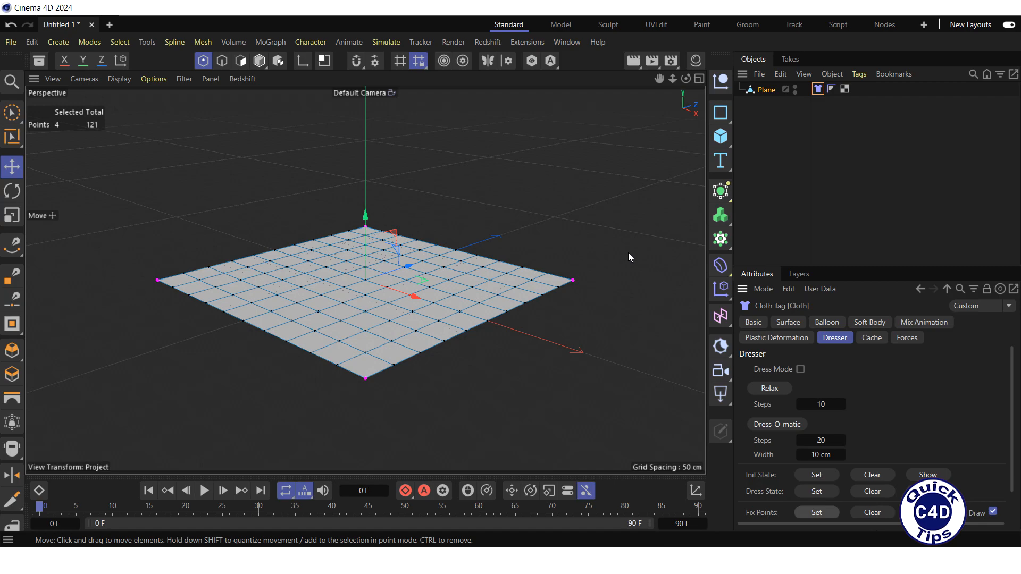
click(720, 135)
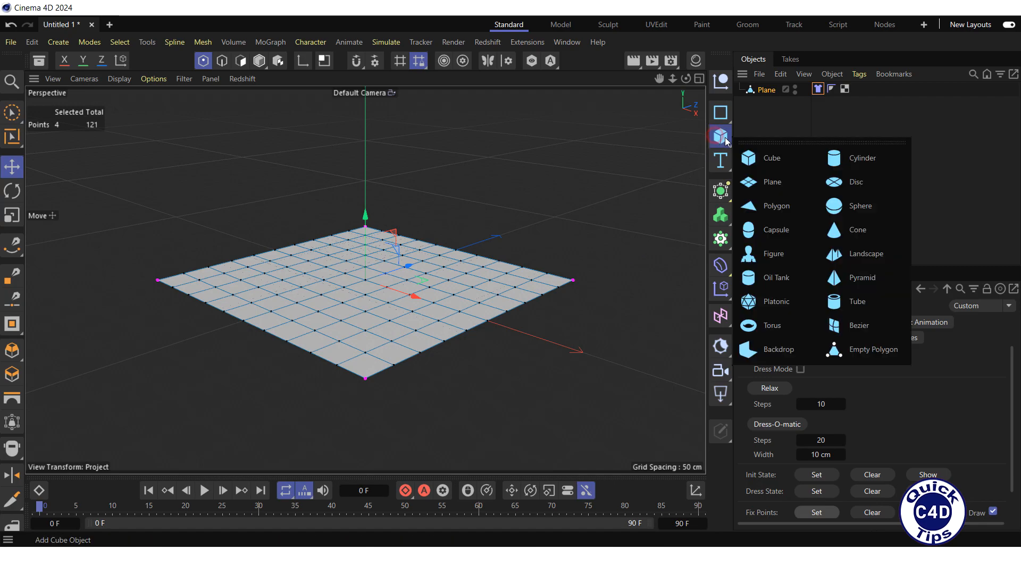
Add a Sphere above the plane and give it a Rigid Body tag
click(860, 206)
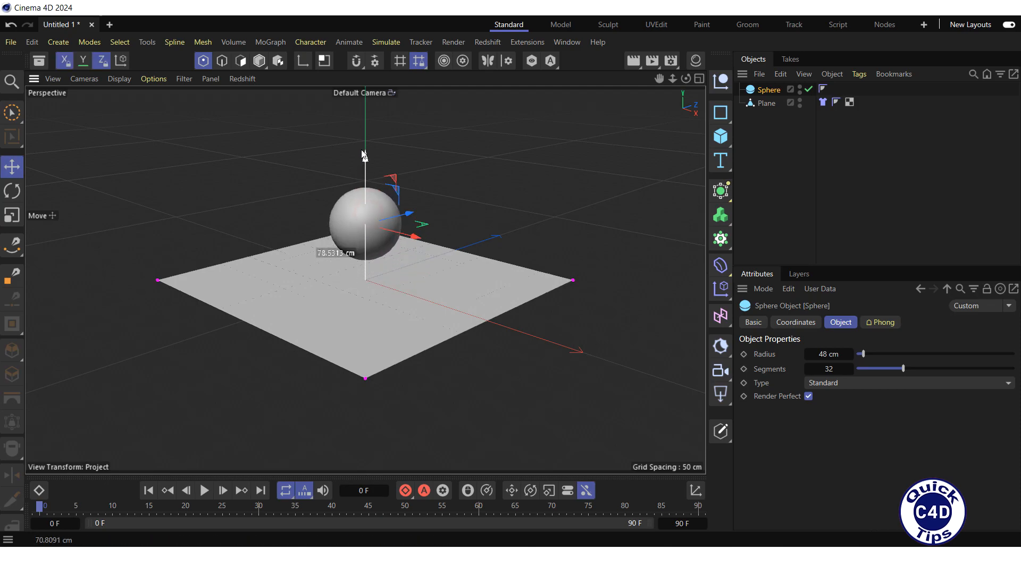
right_click(767, 89)
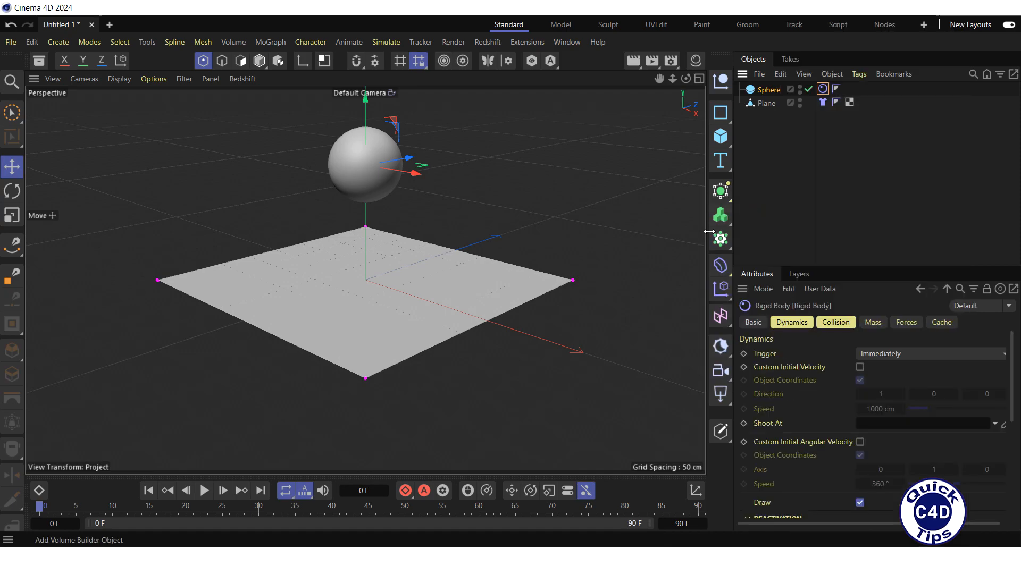
mouse_move(205, 490)
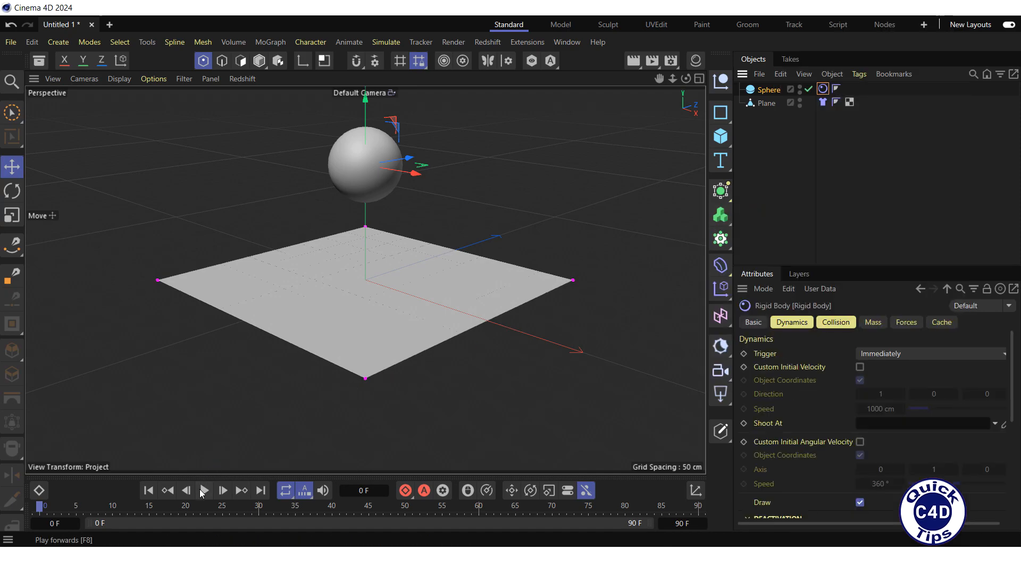
Play and replay the timeline so the sphere drops and sags the pinned cloth
click(205, 491)
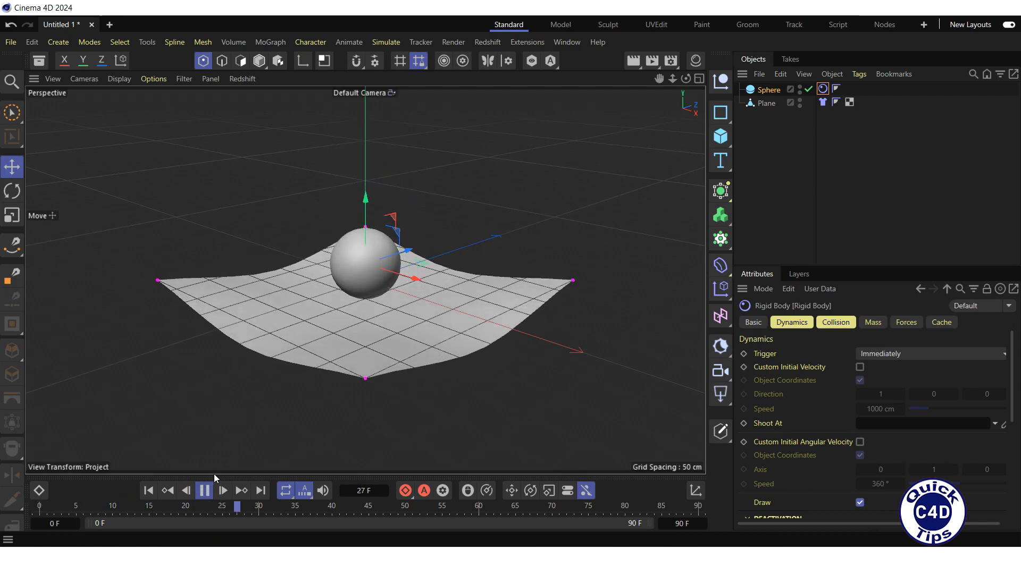
click(149, 491)
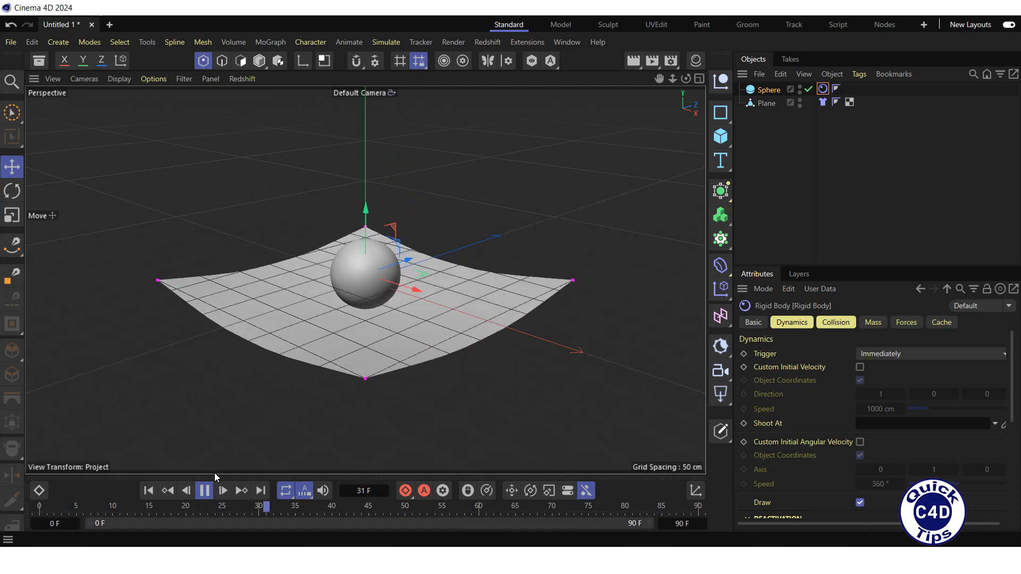
click(149, 490)
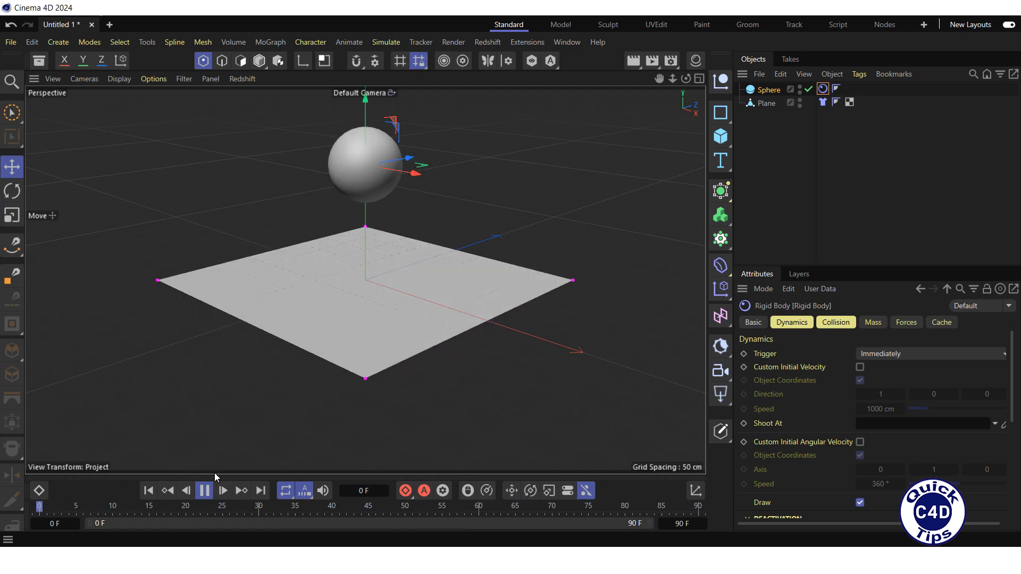
click(223, 491)
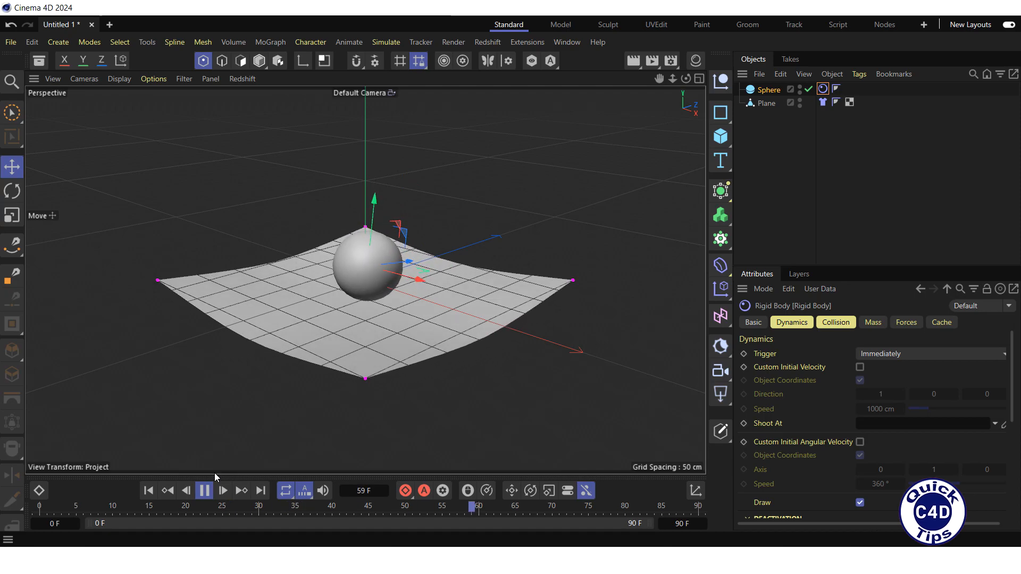